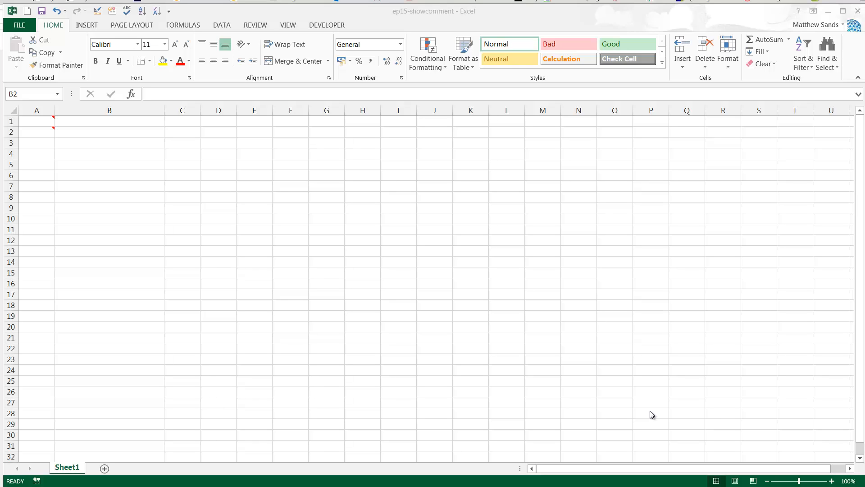
pyautogui.moveTo(633, 408)
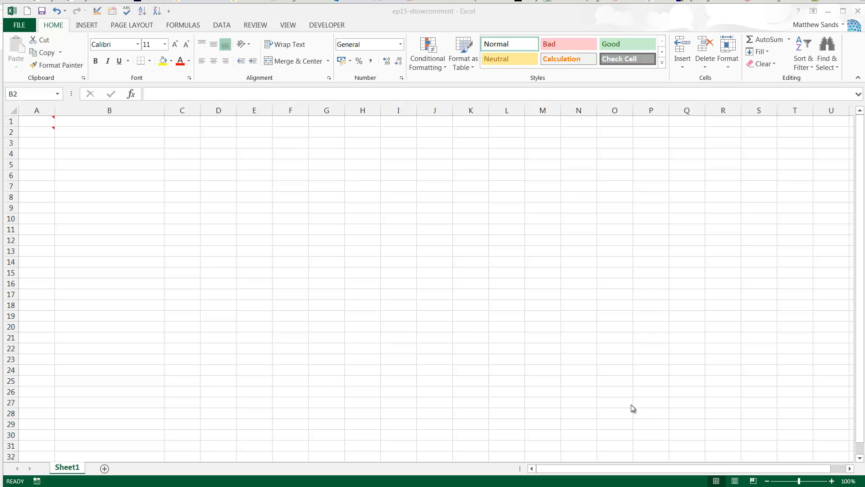
# - Enter =getComment(A1) in B1 to show A1's comment text, then select B1 for copying
pyautogui.click(109, 120)
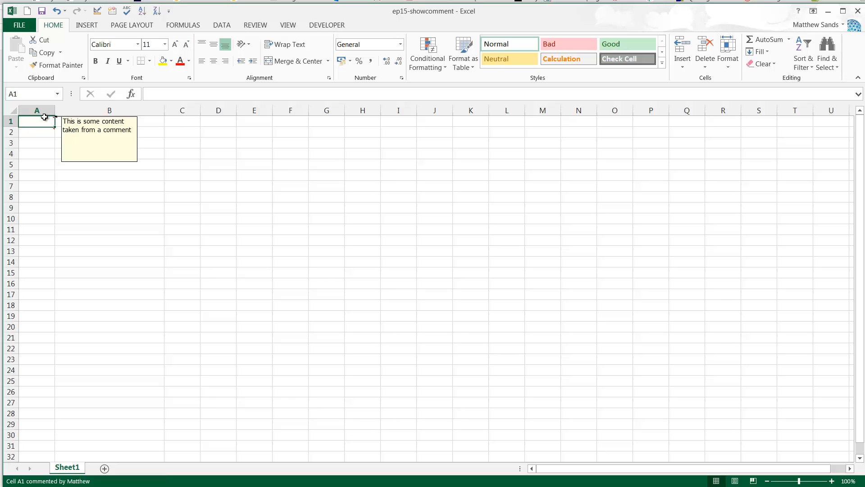
pyautogui.click(109, 120)
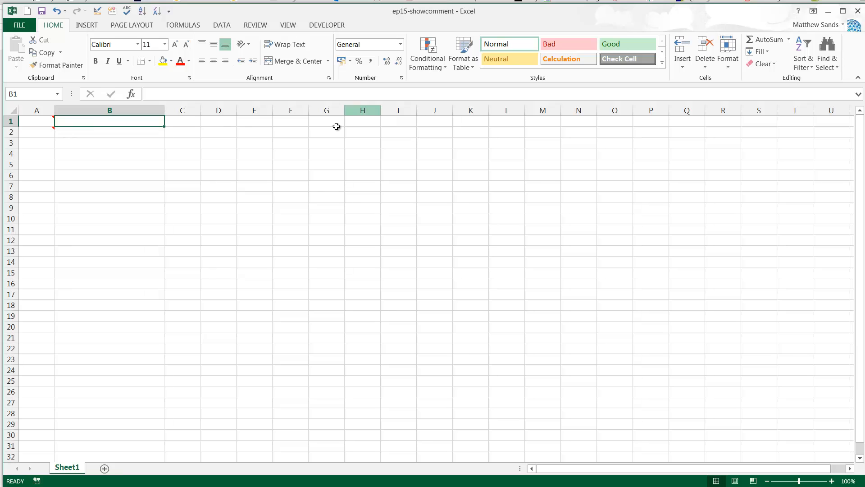
pyautogui.moveTo(37, 140)
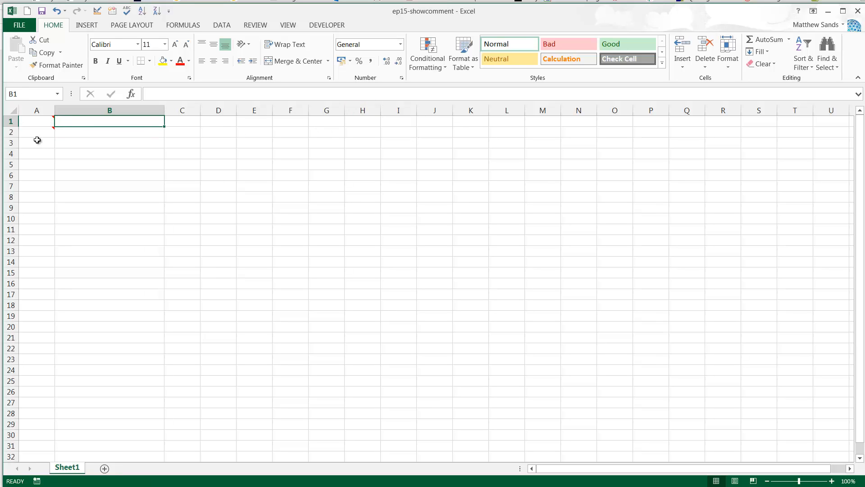
pyautogui.moveTo(102, 162)
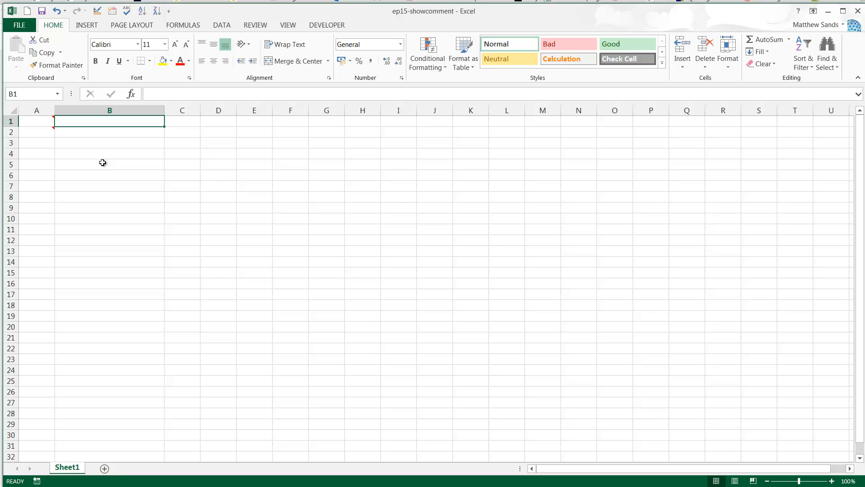
pyautogui.write('=')
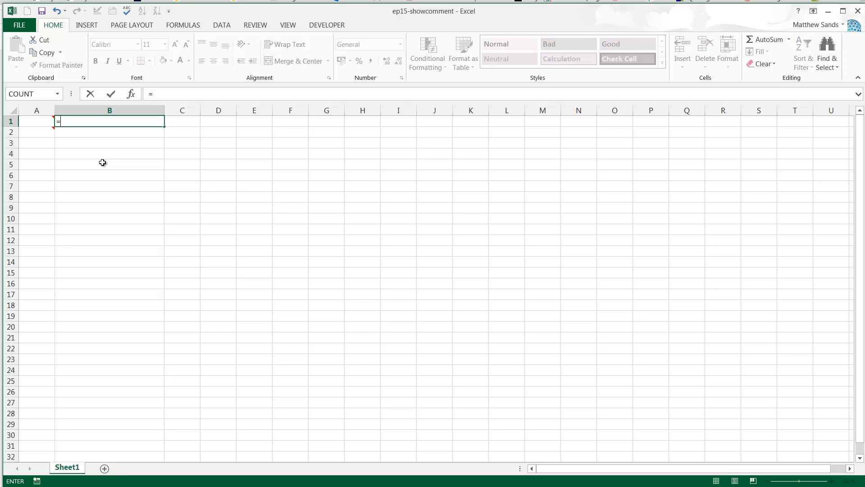
pyautogui.write('get')
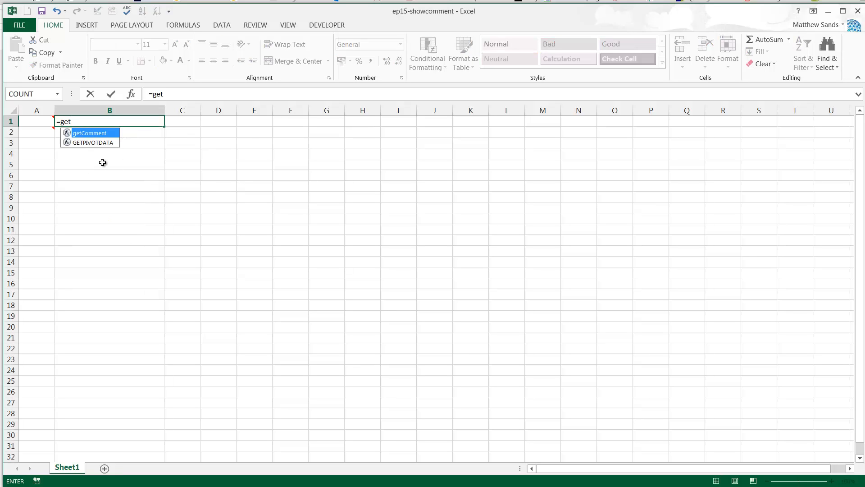
pyautogui.write('Come')
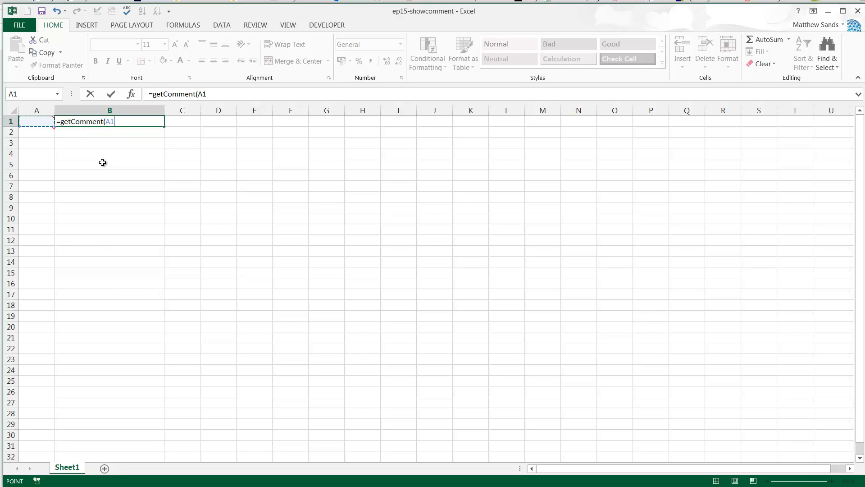
pyautogui.press('enter')
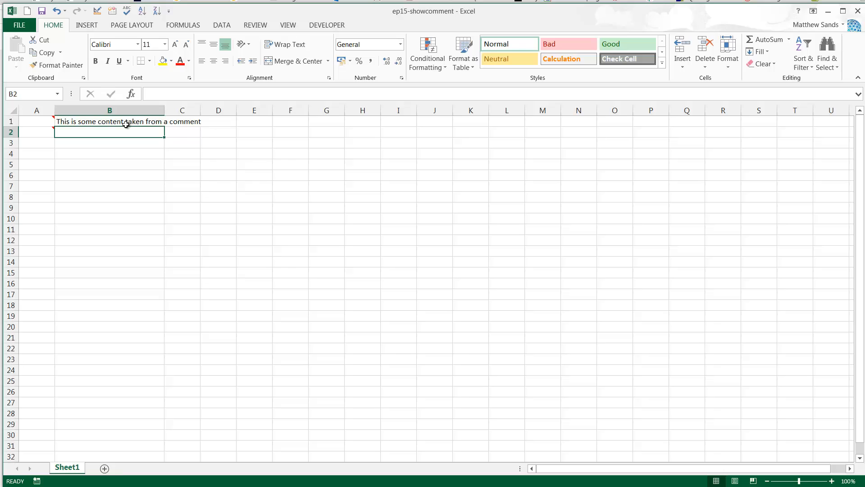
pyautogui.click(109, 121)
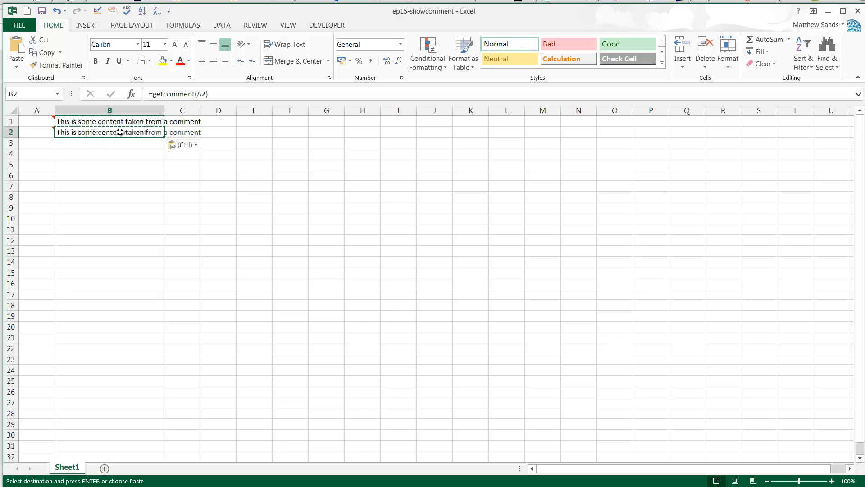
# - Finish pasting so B2 shows 'This is a different Comment', widen column B, and show the getComment VBA code
pyautogui.press('enter')
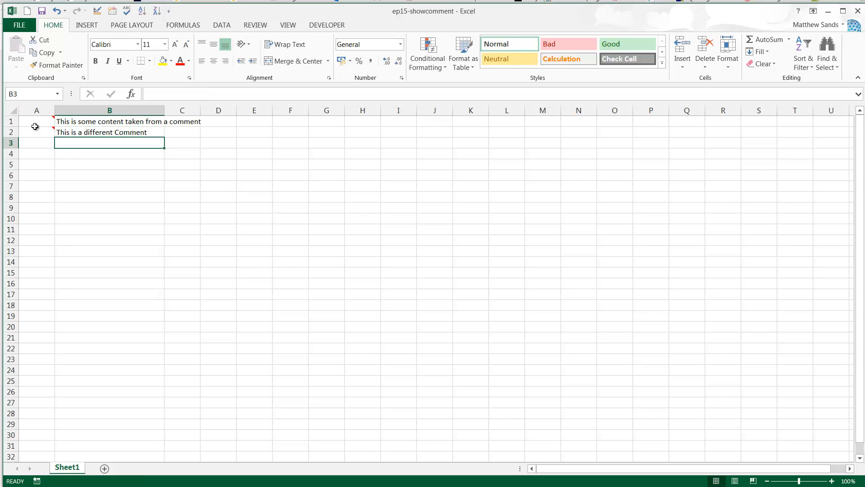
pyautogui.click(109, 132)
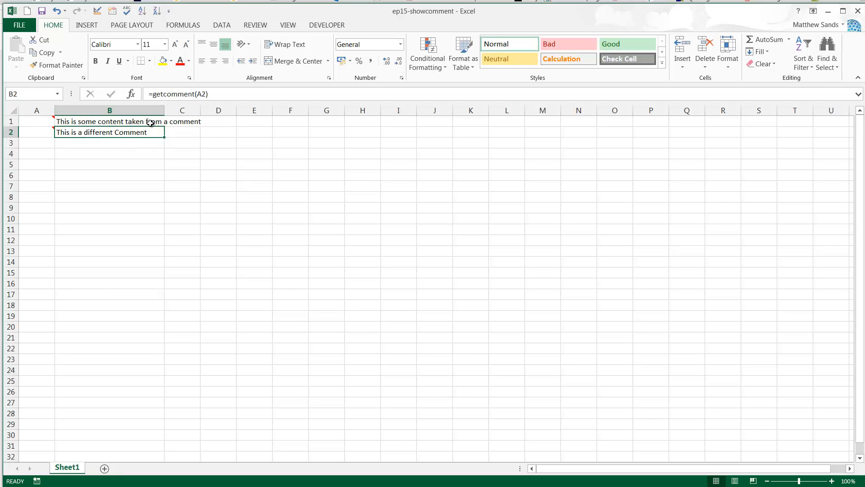
pyautogui.moveTo(99, 131)
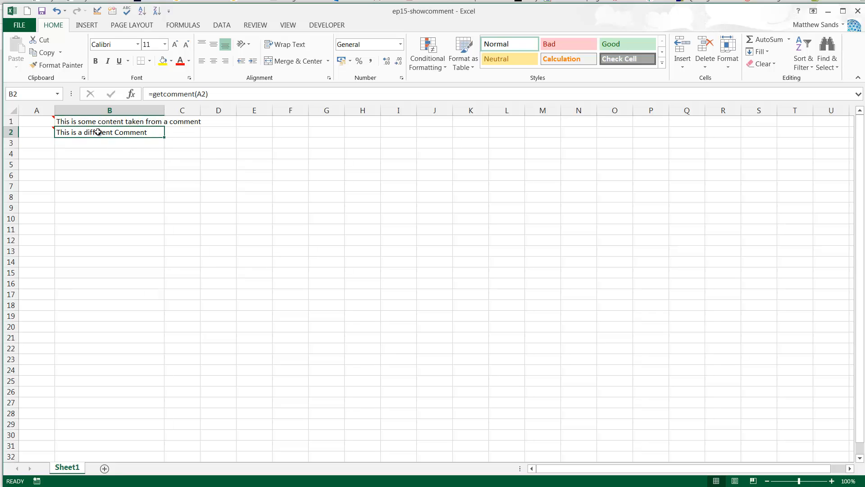
pyautogui.click(109, 121)
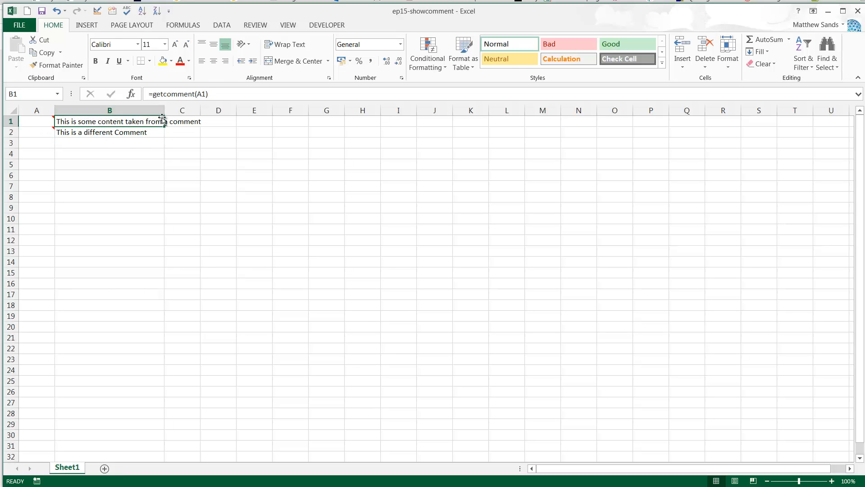
pyautogui.moveTo(164, 110); pyautogui.dragTo(208, 110)
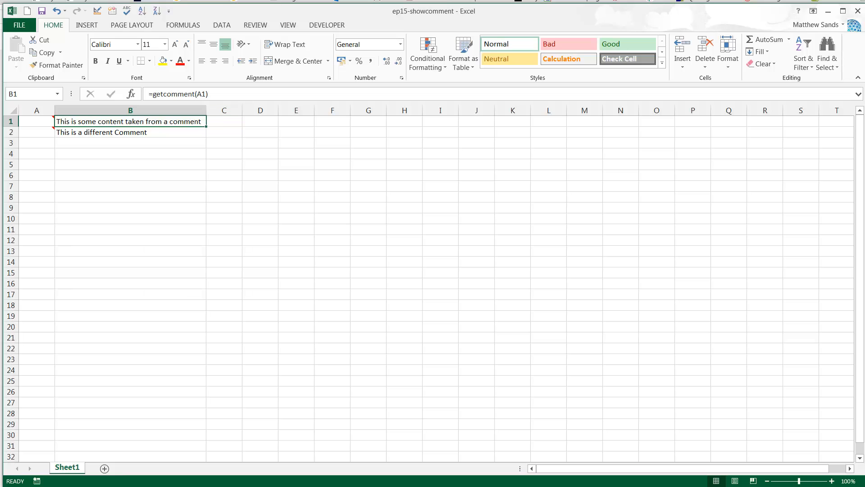
pyautogui.press('Alt+F11')
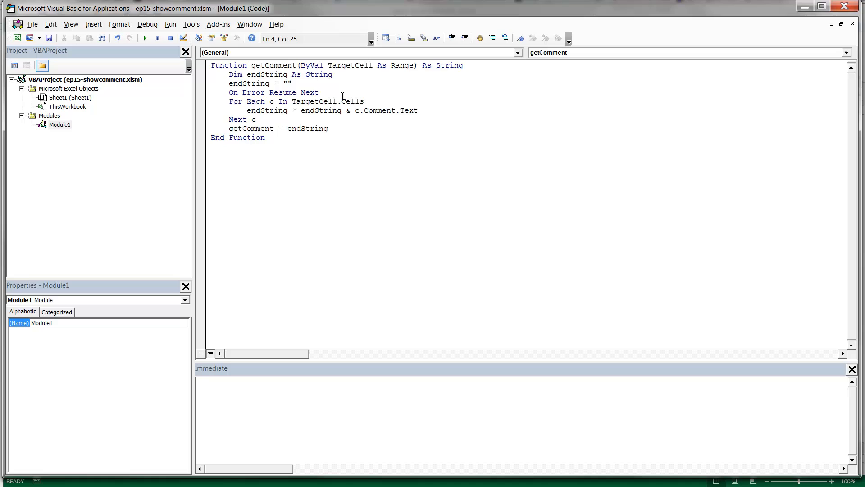
pyautogui.click(334, 75)
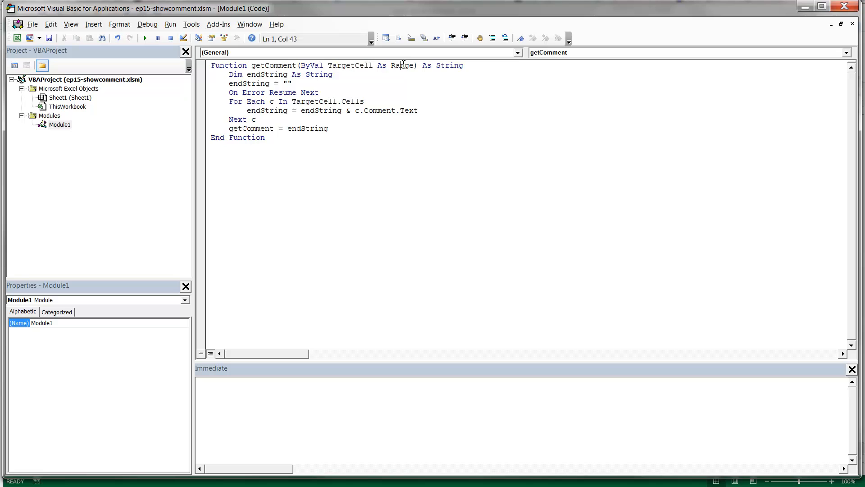
pyautogui.doubleClick(350, 65)
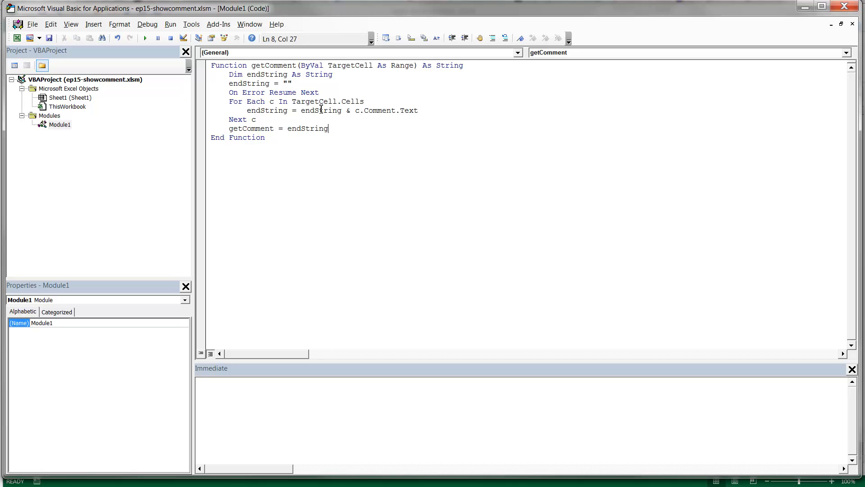
pyautogui.click(267, 101)
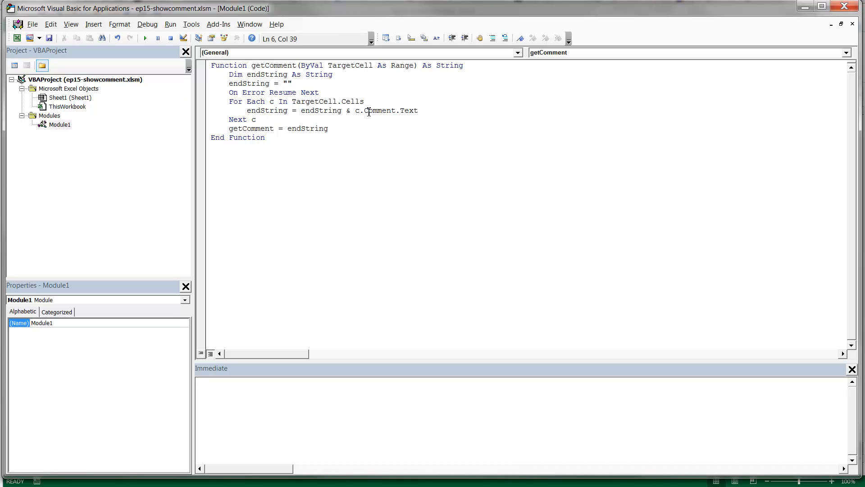
pyautogui.doubleClick(357, 110)
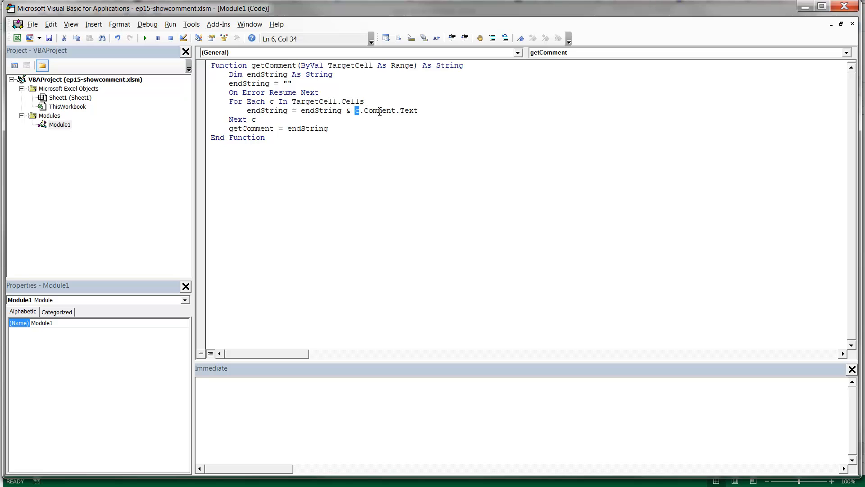
pyautogui.click(317, 110)
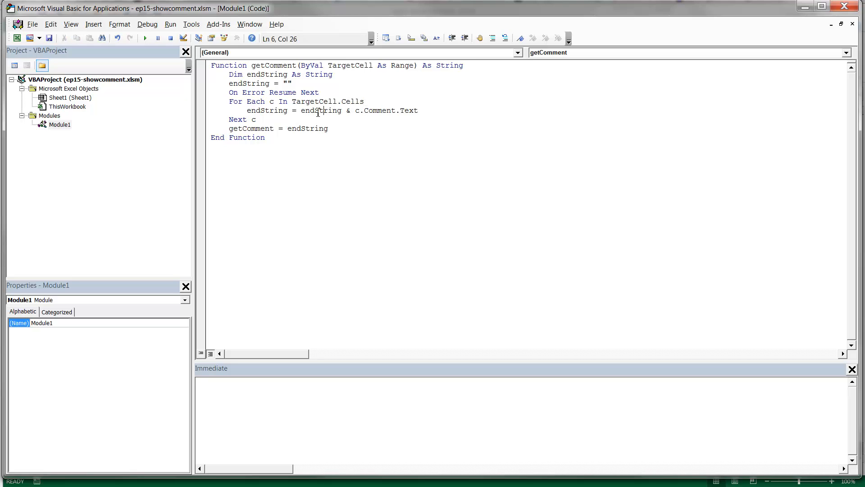
pyautogui.doubleClick(321, 110)
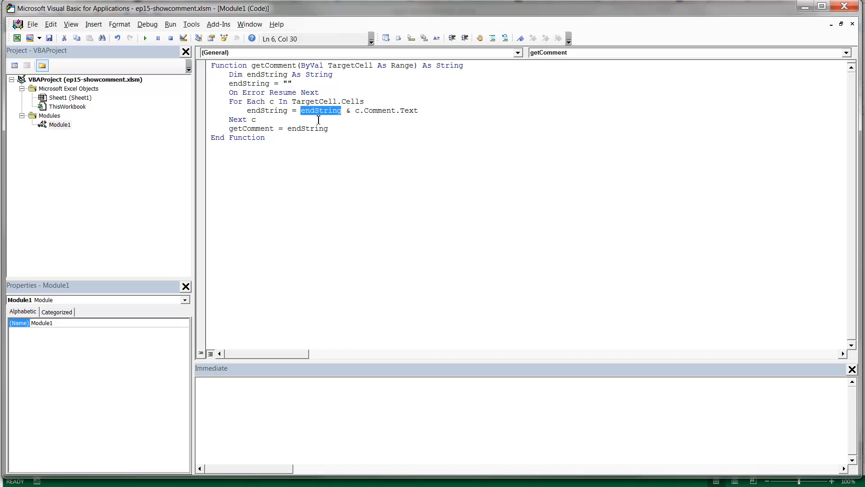
pyautogui.click(320, 101)
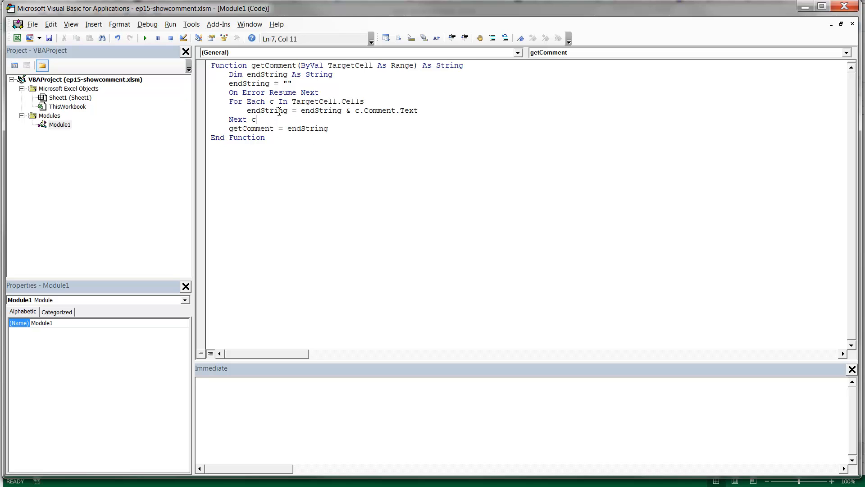
pyautogui.moveTo(341, 209)
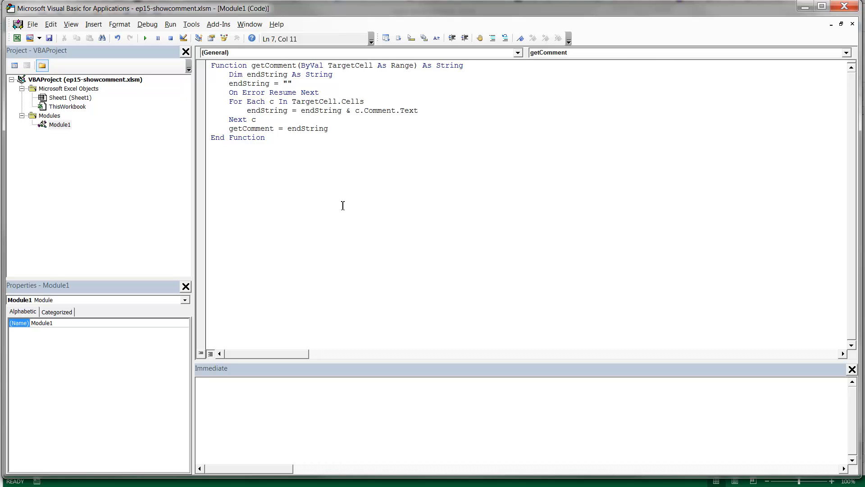
pyautogui.moveTo(759, 23)
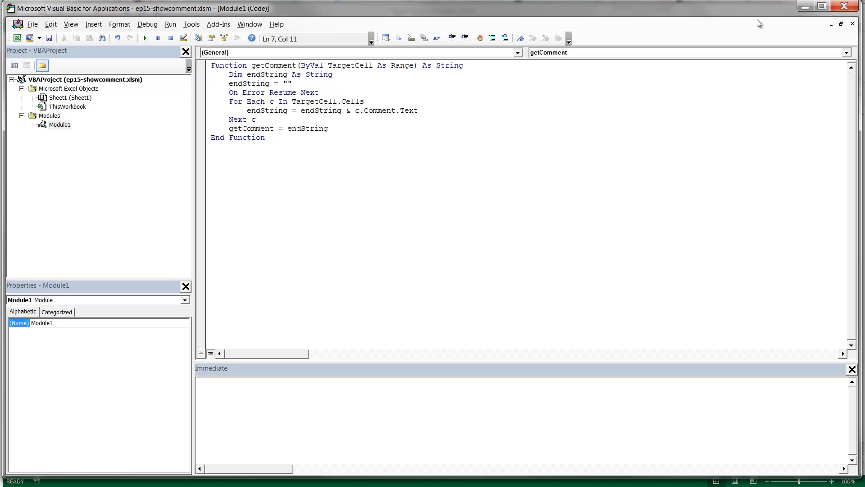